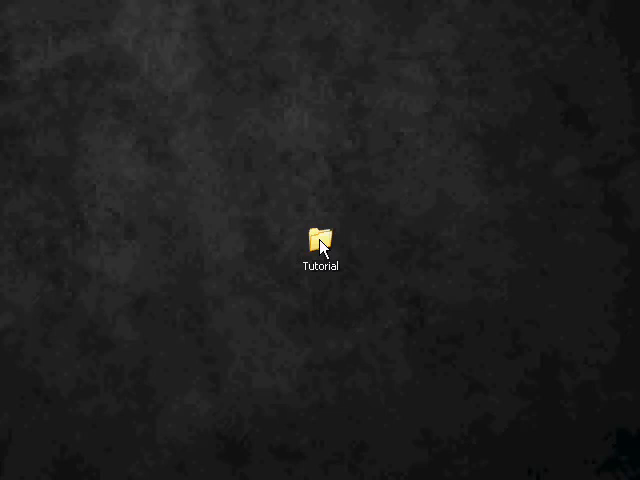
Bring the OpenOffice.org site forward and scroll to the 'Download now!' offer for version 3.1.0
left_click_drag(320, 240, 490, 240)
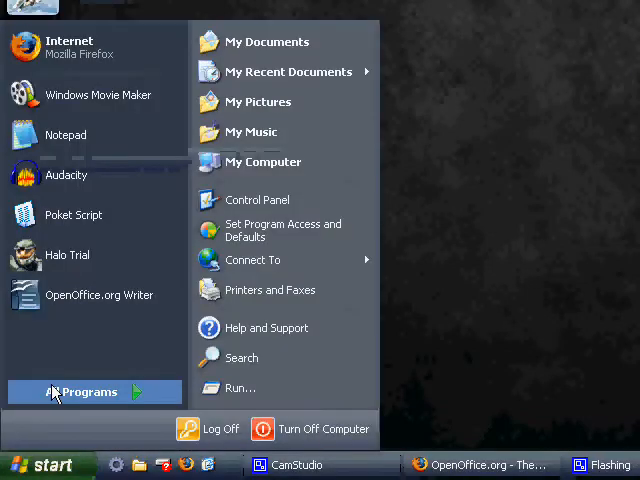
left_click(88, 392)
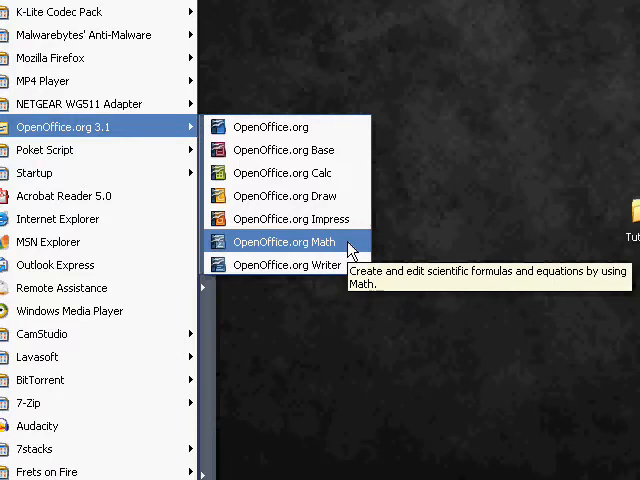
mouse_move(292, 218)
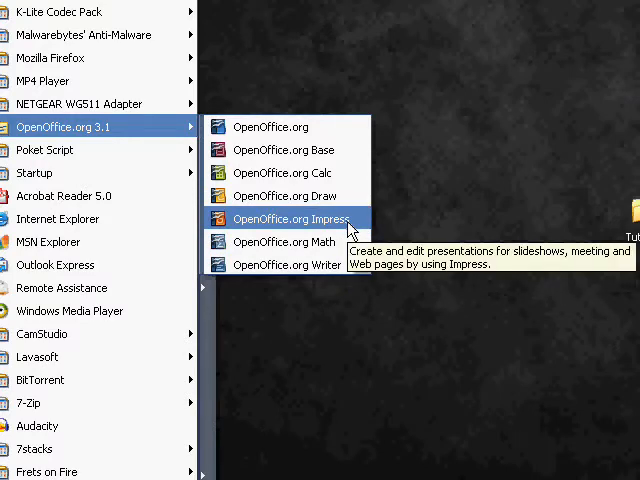
mouse_move(288, 196)
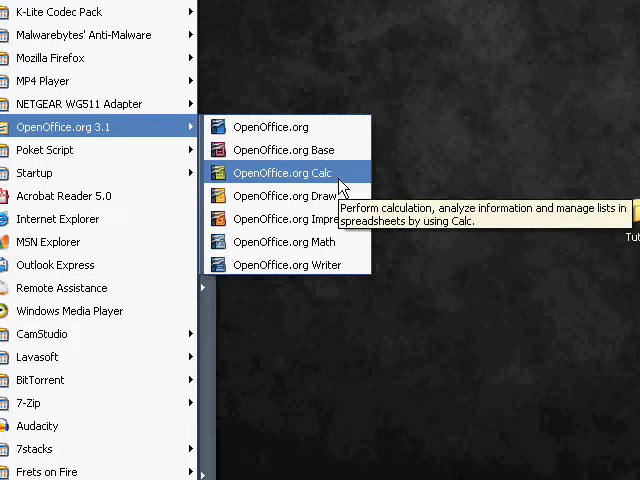
mouse_move(284, 148)
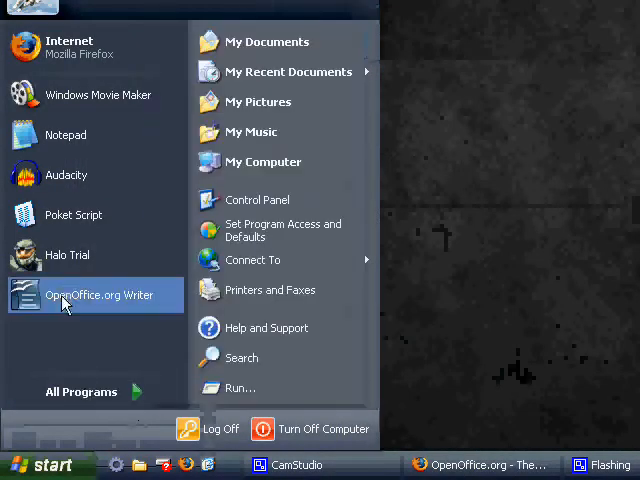
mouse_move(68, 256)
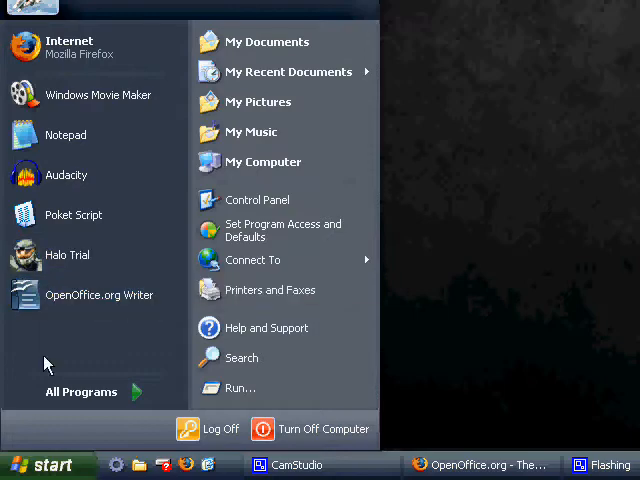
left_click(424, 156)
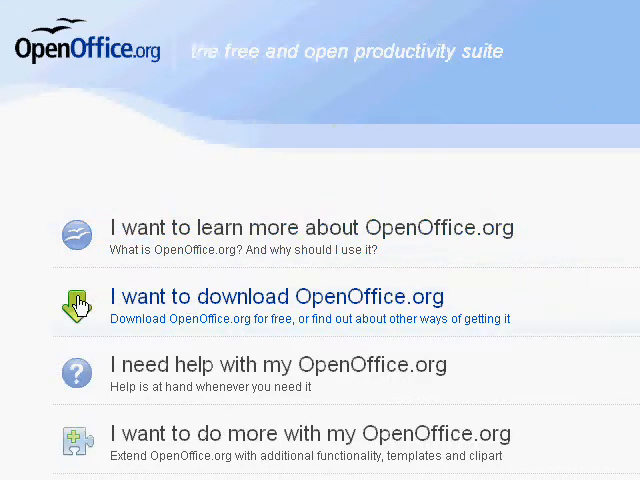
left_click(270, 296)
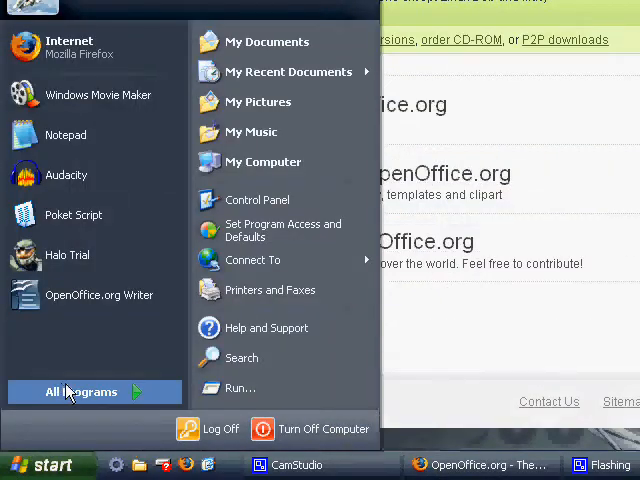
left_click(82, 392)
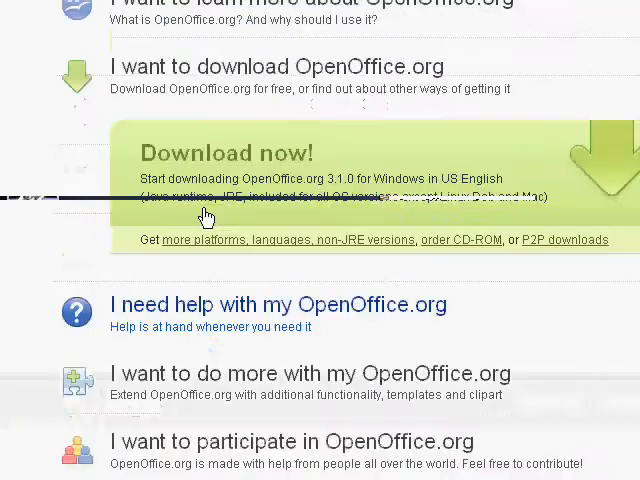
scroll("down", 3)
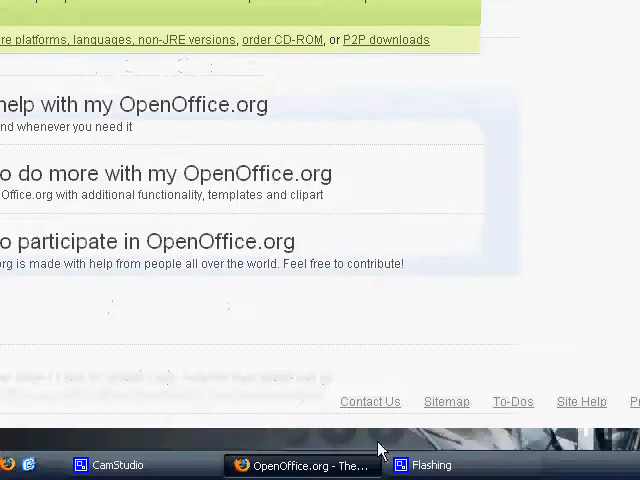
Write ABSTRACT in the Abstract font in a new Writer document
left_click(108, 464)
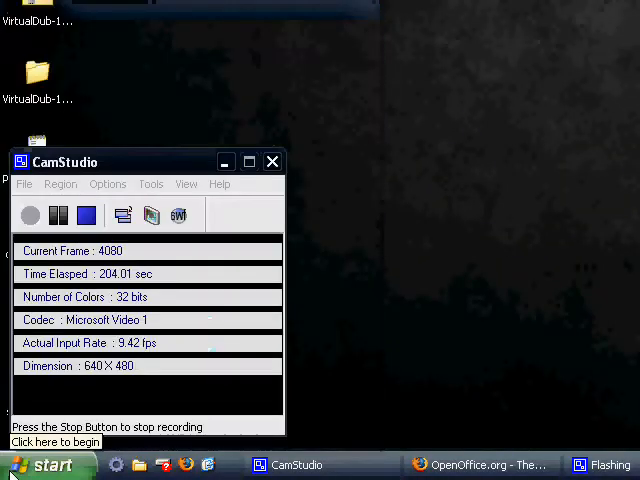
left_click(48, 464)
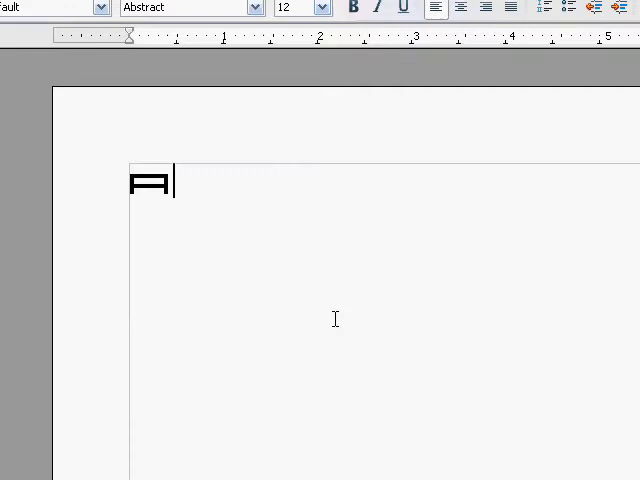
type("ABSTRACT")
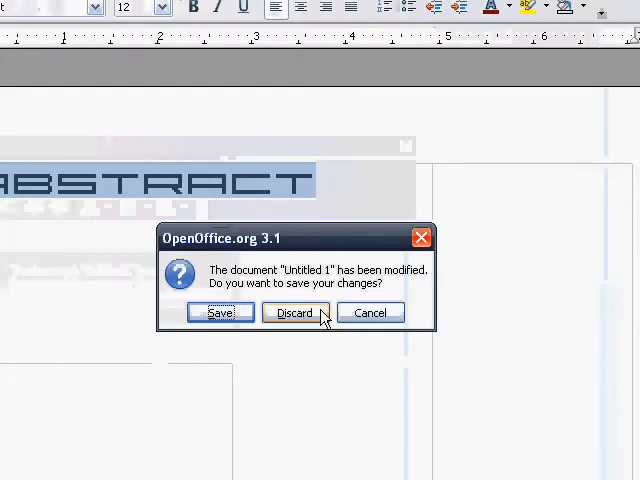
Discard the ABSTRACT document, then download the Happy Phantom PC font and save the zip file
left_click(294, 312)
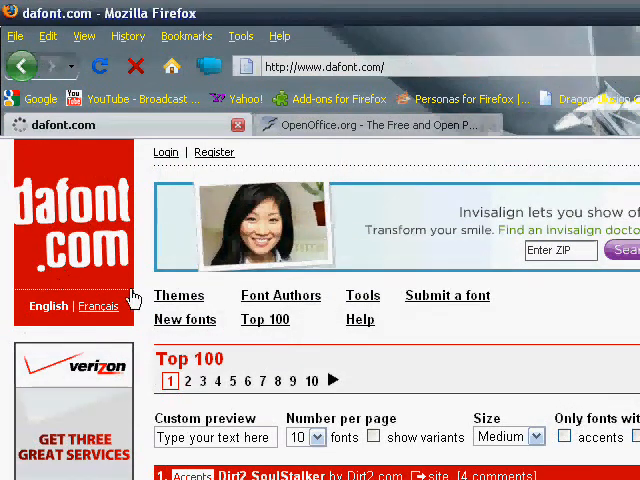
scroll("down", 3)
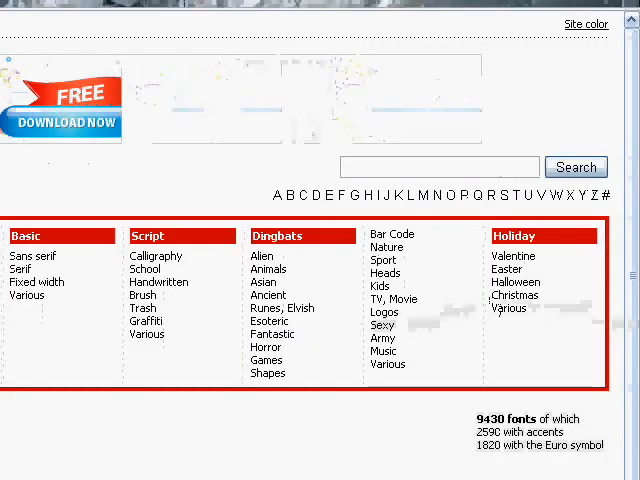
scroll("down", 3)
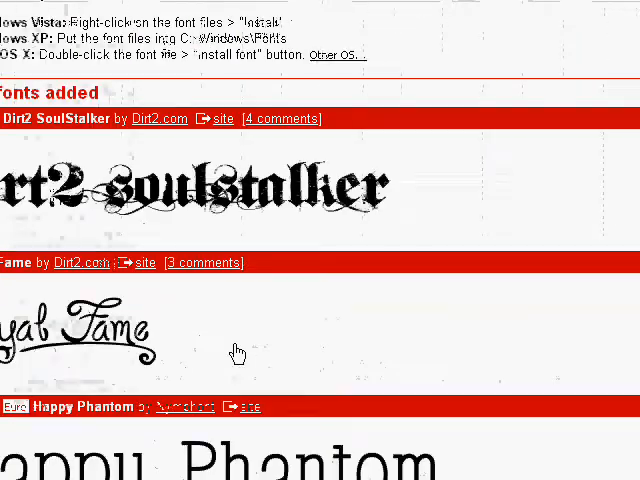
scroll("down", 3)
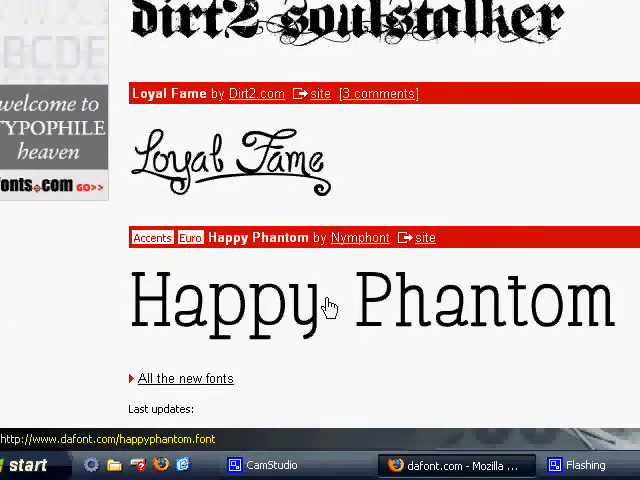
scroll("down", 3)
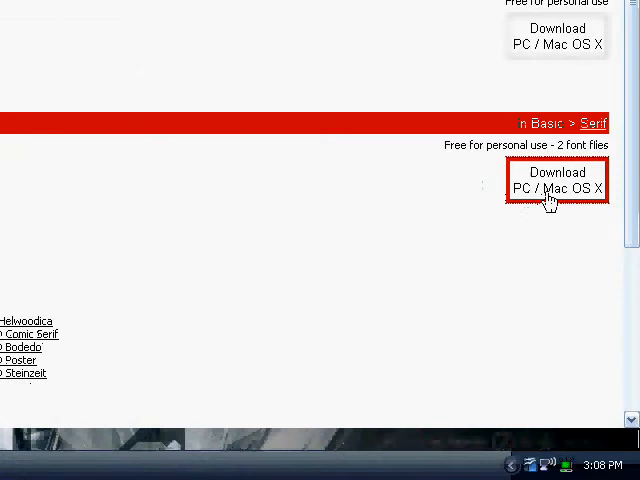
left_click(556, 180)
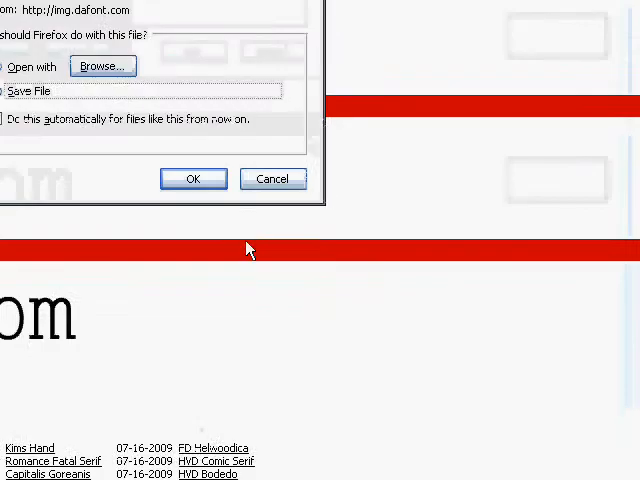
left_click(194, 178)
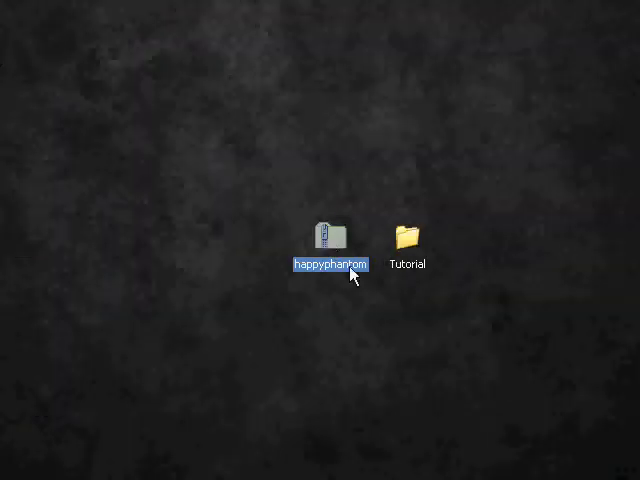
Extract the happyphantom zip through the wizard into a desktop folder and open it
right_click(332, 242)
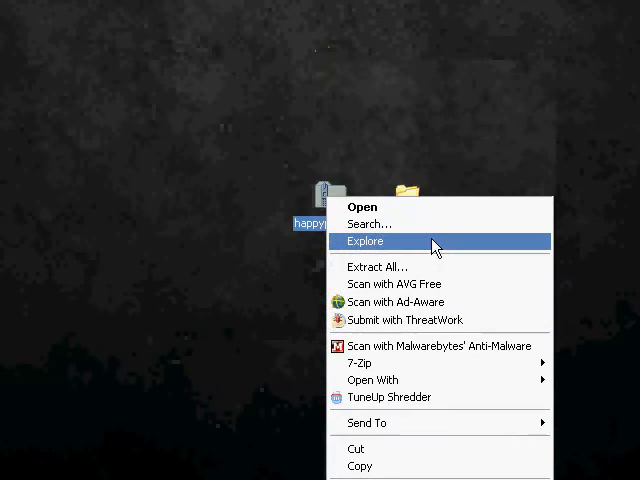
left_click(364, 240)
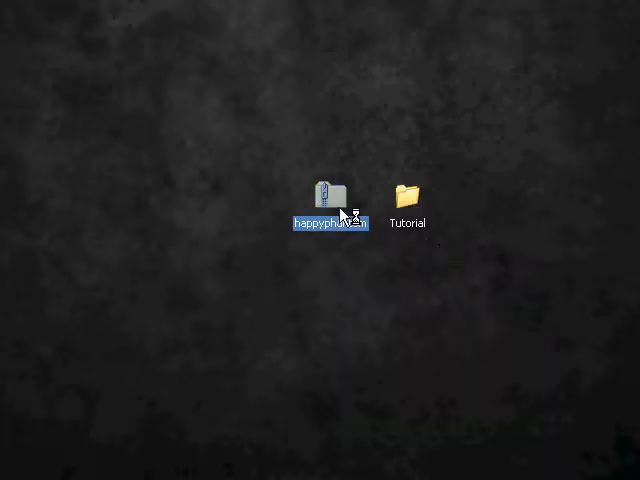
right_click(330, 196)
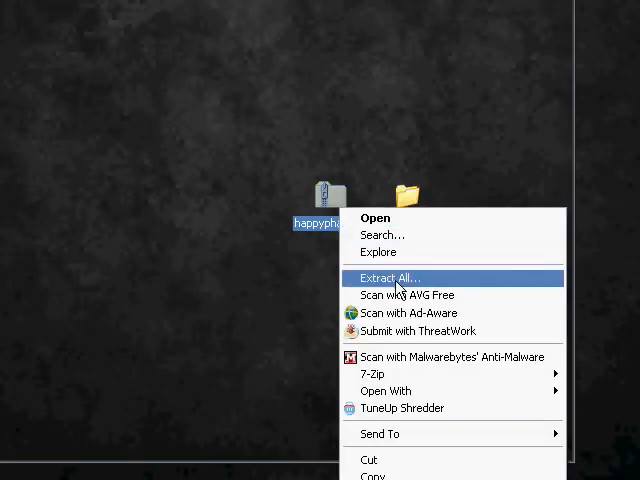
left_click(388, 278)
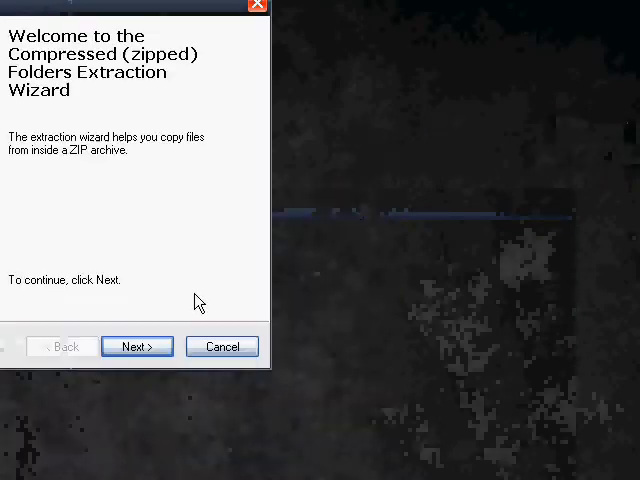
left_click(136, 346)
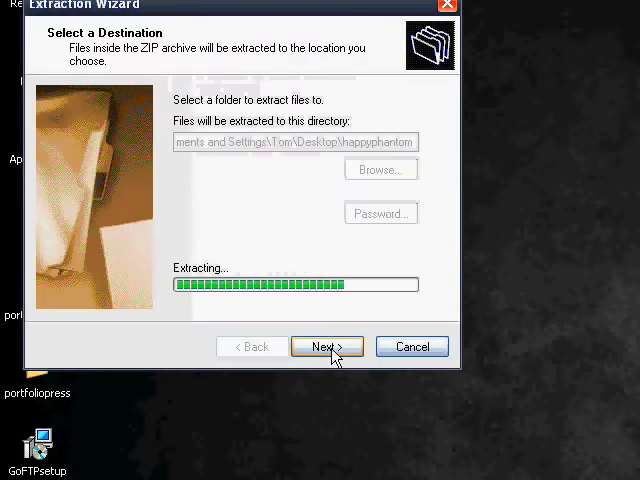
left_click(328, 346)
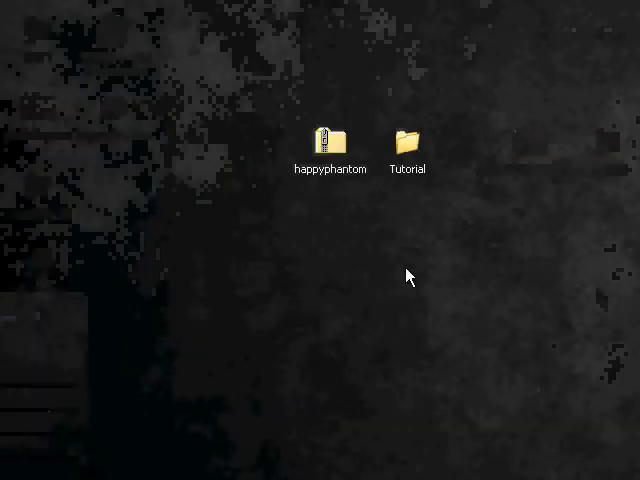
double_click(324, 136)
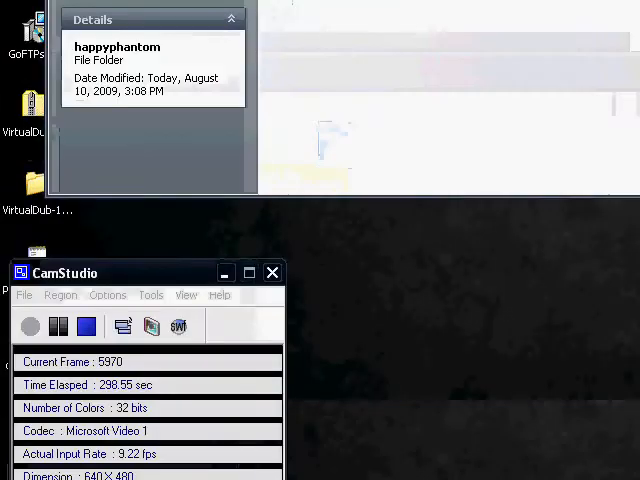
Browse from My Computer to C:\WINDOWS and open the Fonts folder
left_click(48, 464)
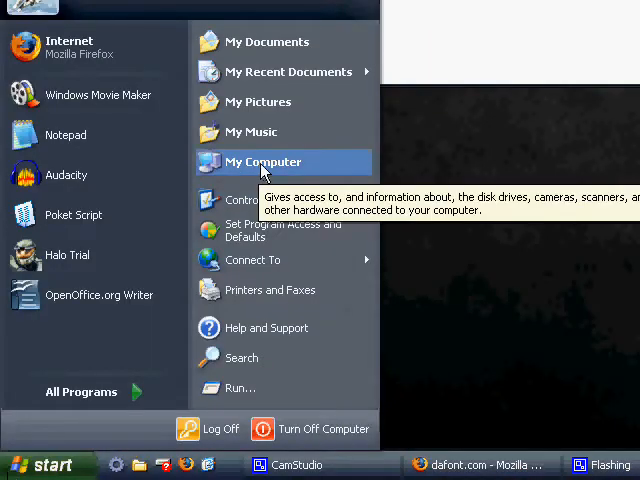
left_click(262, 160)
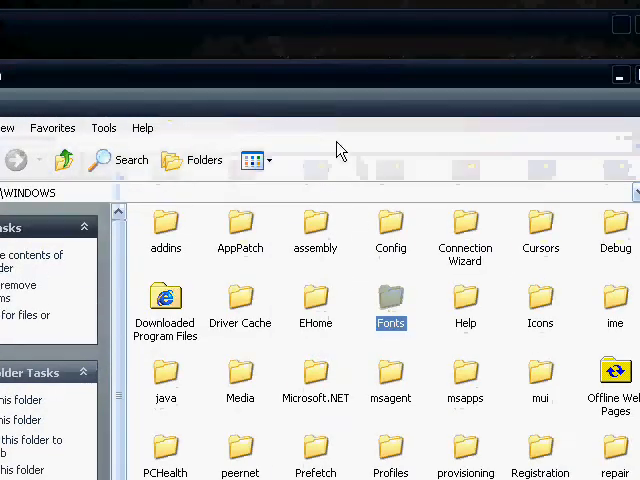
double_click(390, 300)
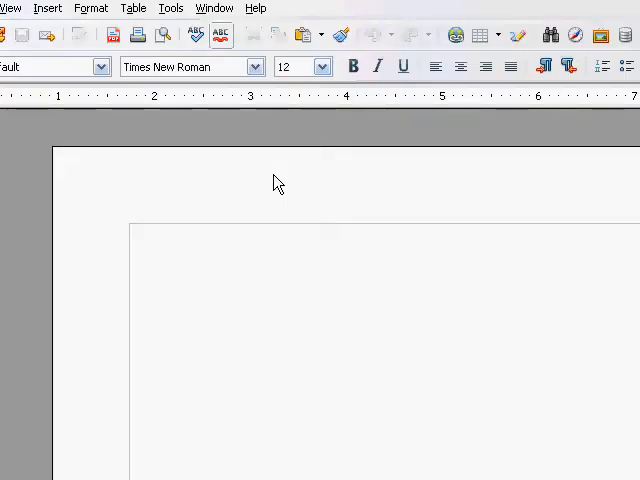
Type 'Happy Phantom' in the document body using the HappyPhantom font
left_click(452, 266)
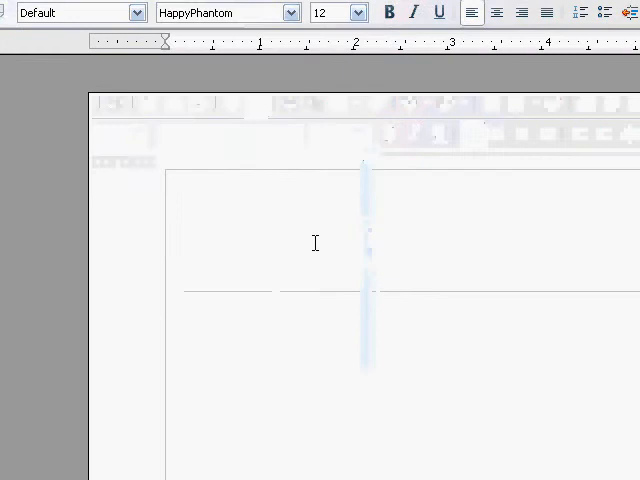
type("Ha")
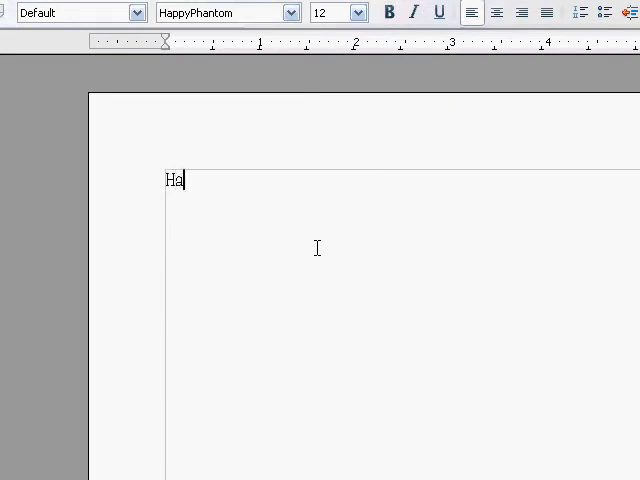
type("ppy Phanto")
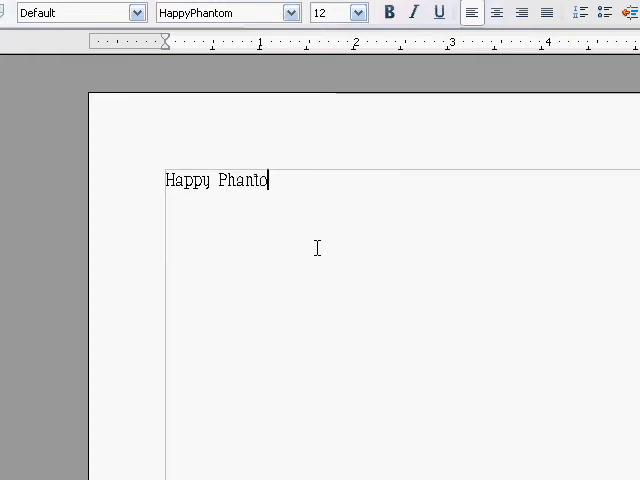
type("m")
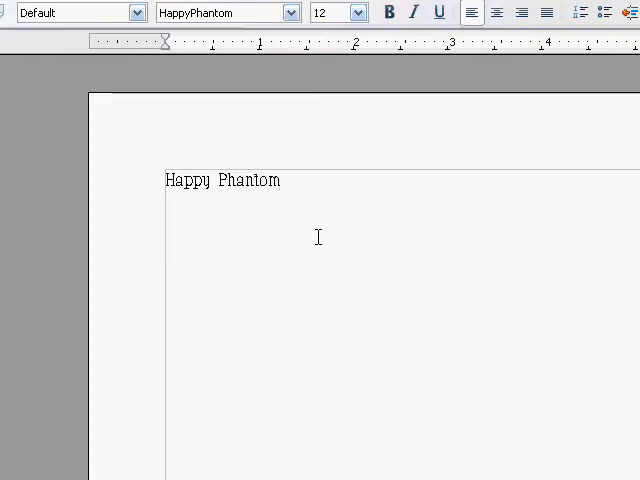
left_click(280, 180)
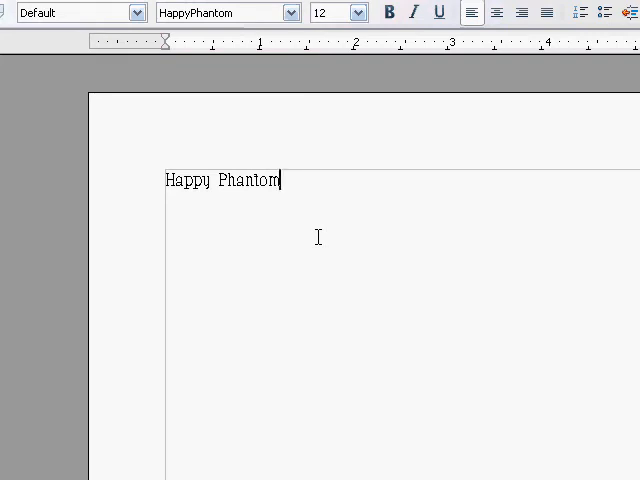